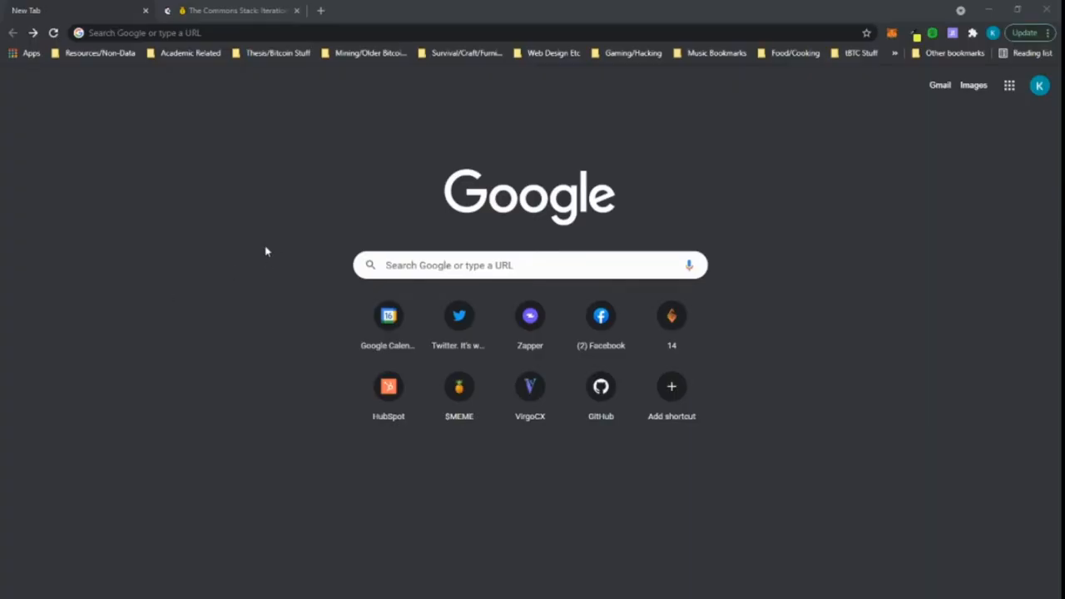
mouse_move(273, 207)
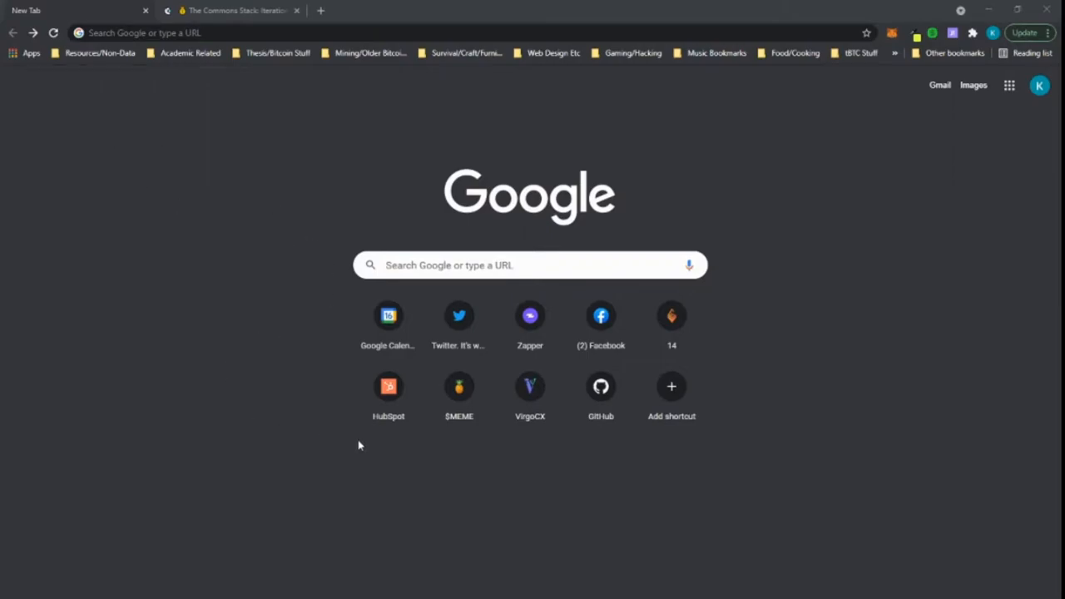
text(http://cv.commonsstack.org/)
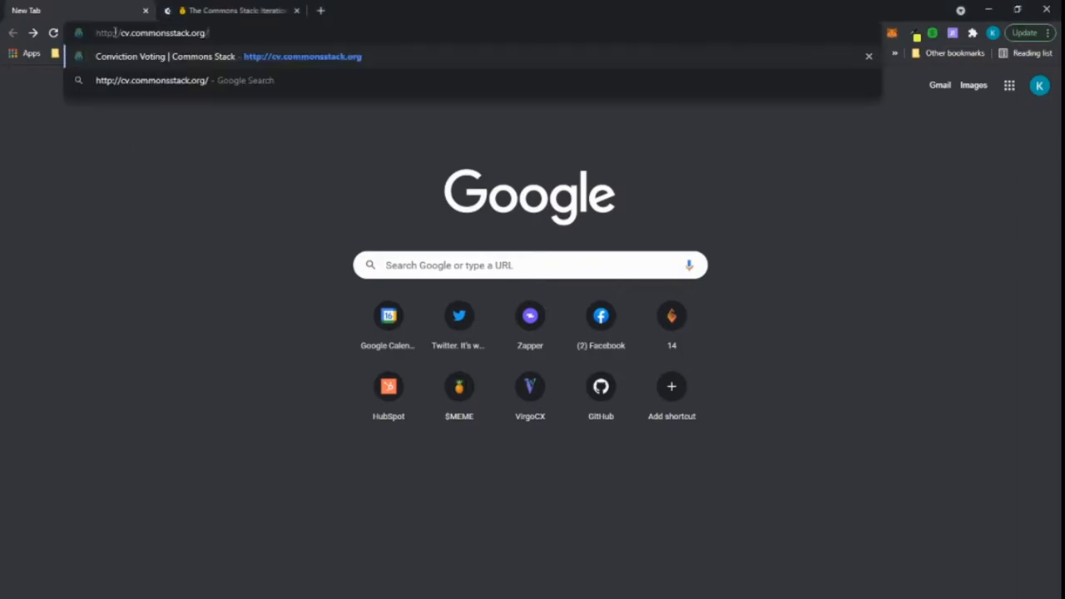
mouse_move(152, 79)
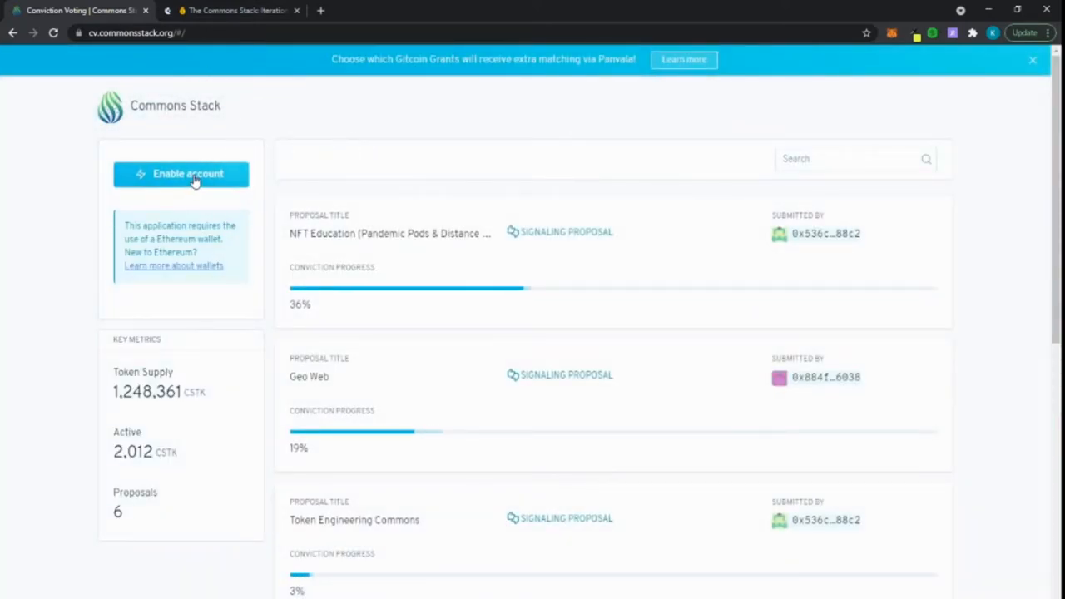
Step: Enable the wallet account, browse the proposals, and start the 'Commons Stack Iteration 0' proposal
click(180, 173)
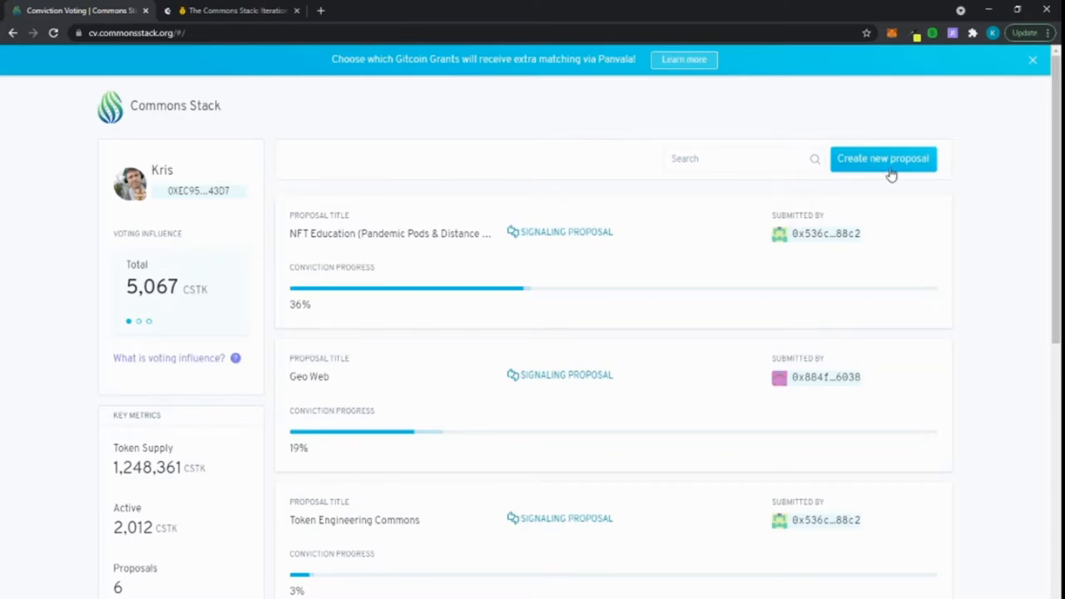
scroll(down, 3)
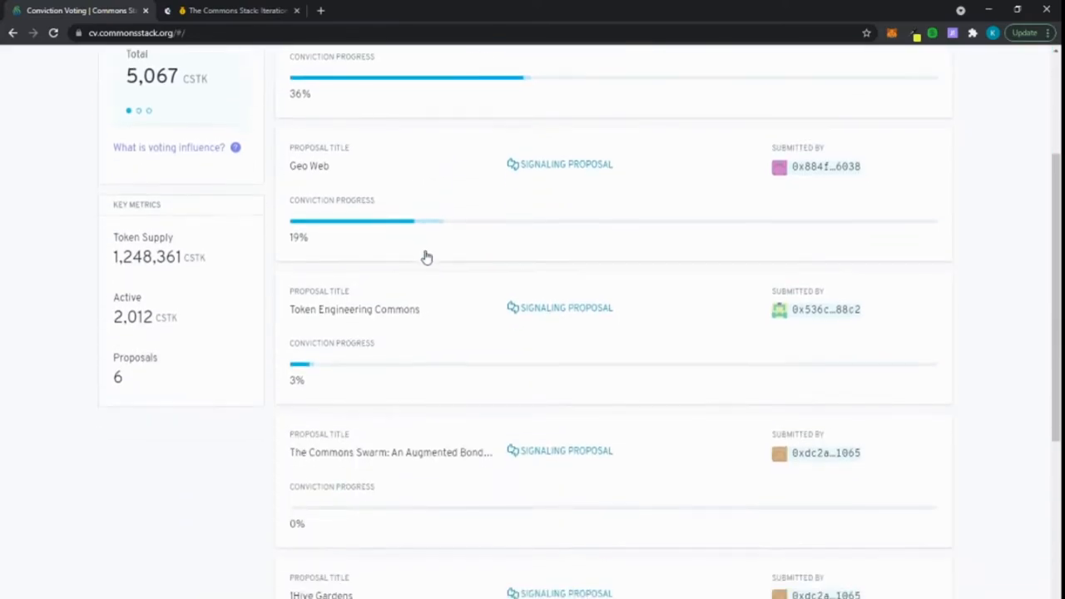
scroll(down, 3)
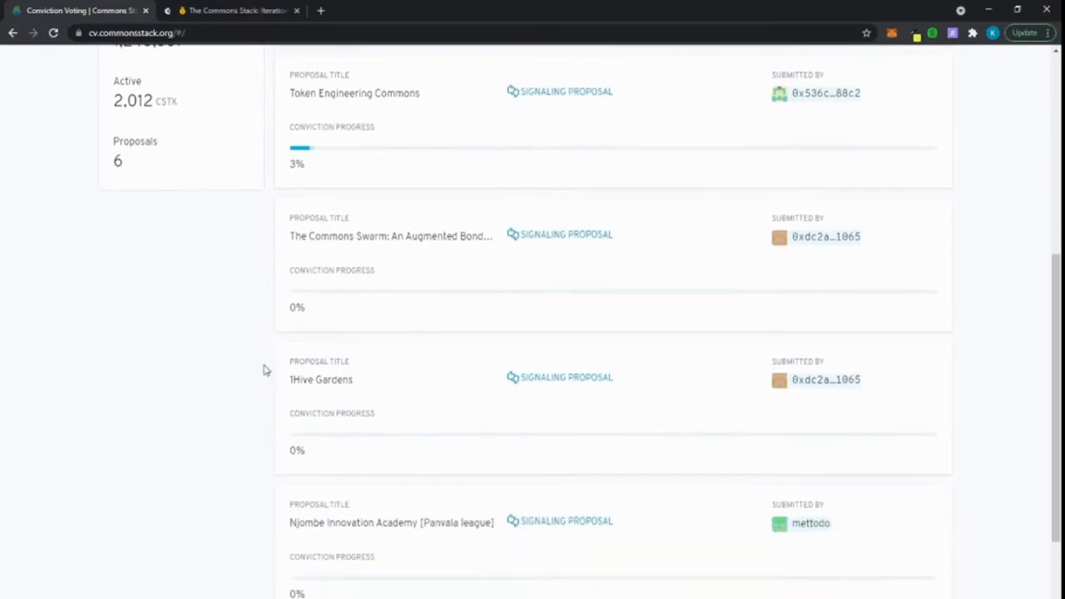
scroll(down, 3)
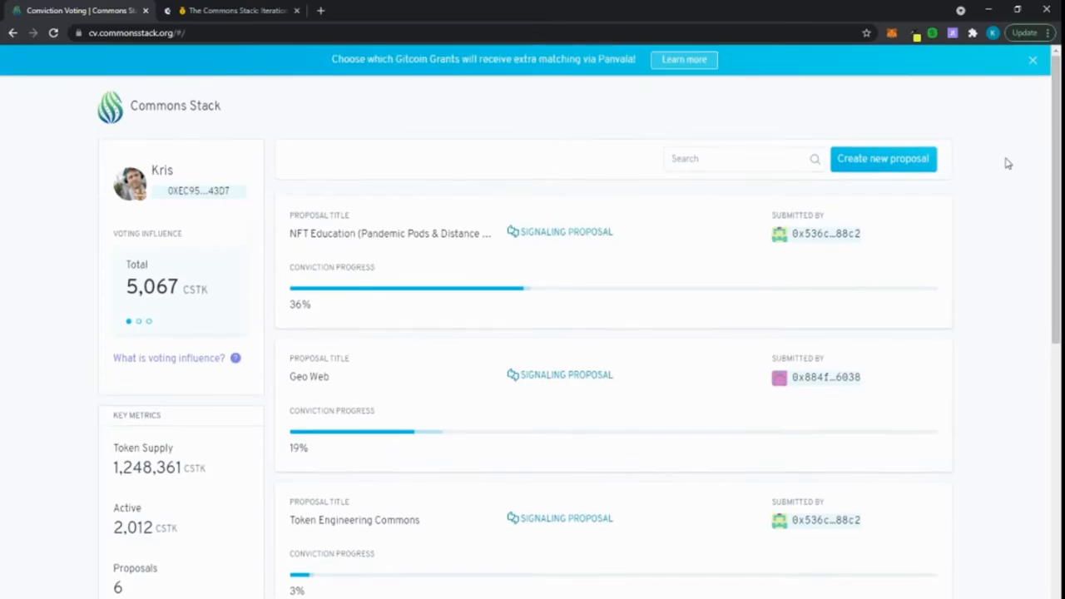
click(883, 158)
text(Commons Stack Iteration 0)
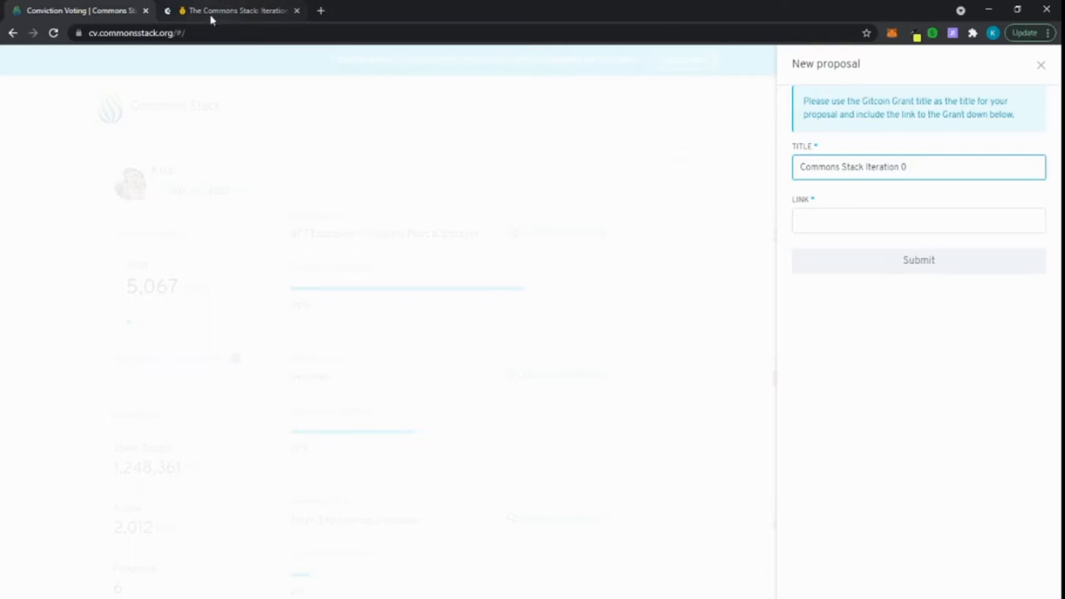
Step: Add the link gitcoin.co/grants/539/the-commons-stack-iteration-0, submit, and confirm in MetaMask
click(233, 10)
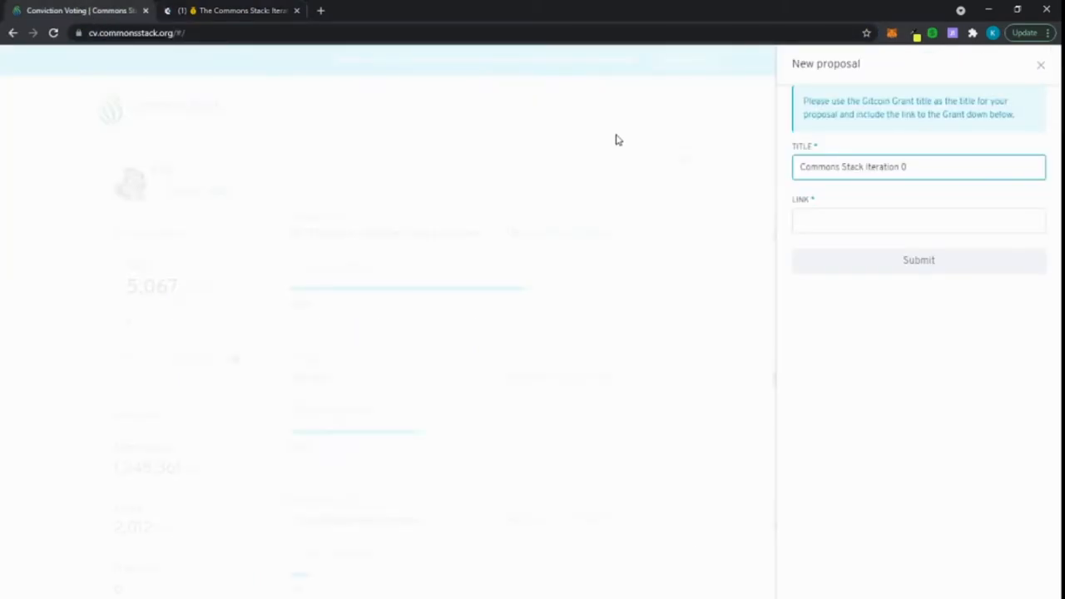
text(https://gitcoin.co/grants/539/the-commons-stack-iteration-0)
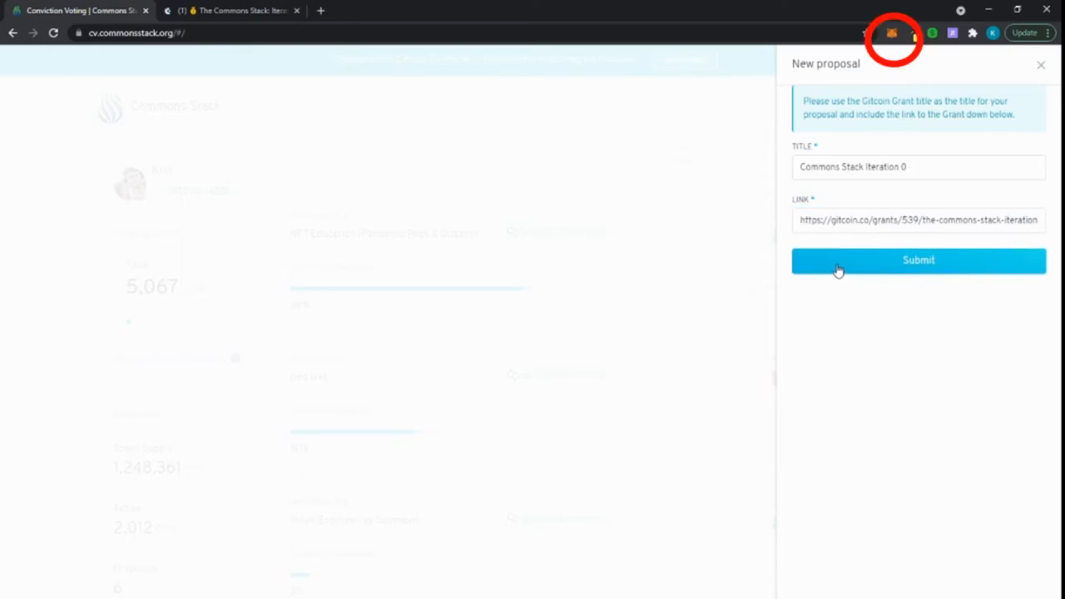
mouse_move(926, 185)
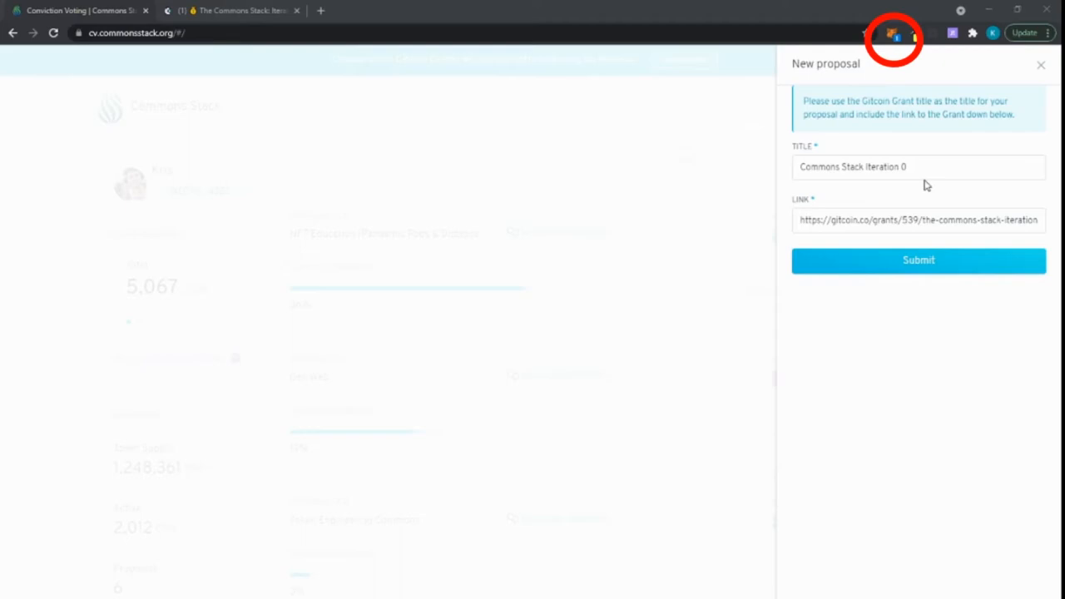
click(1040, 65)
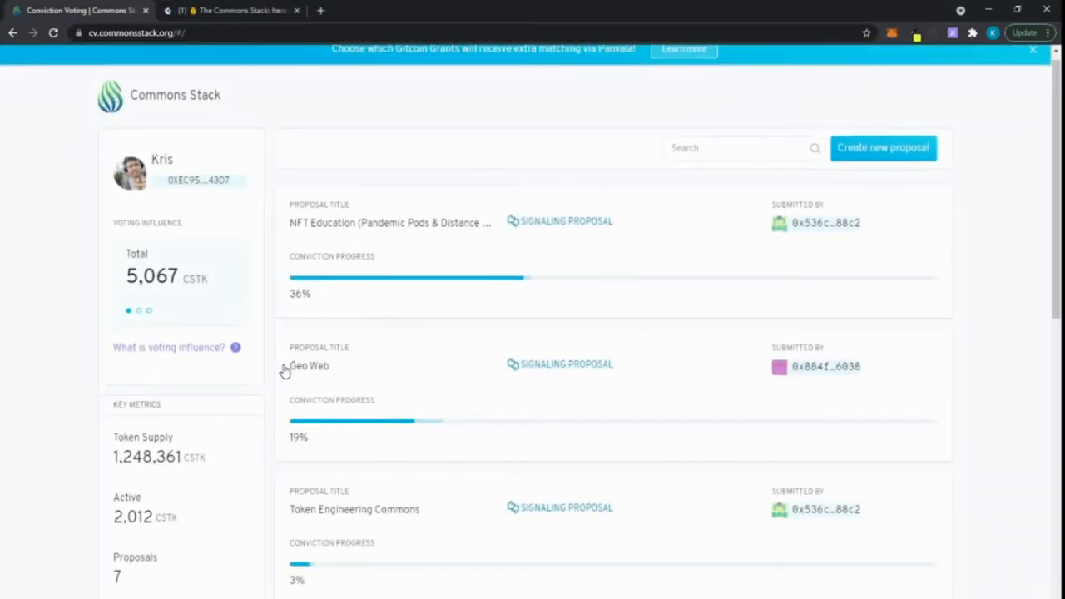
Step: Open the Commons Stack Iteration 0 proposal from the proposal list
scroll(down, 3)
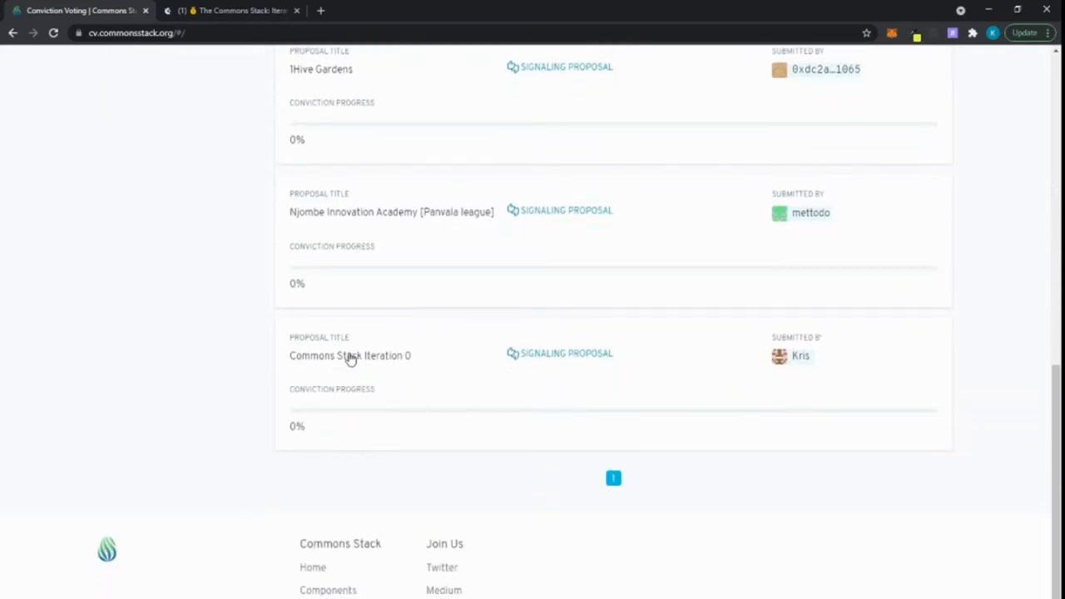
click(350, 355)
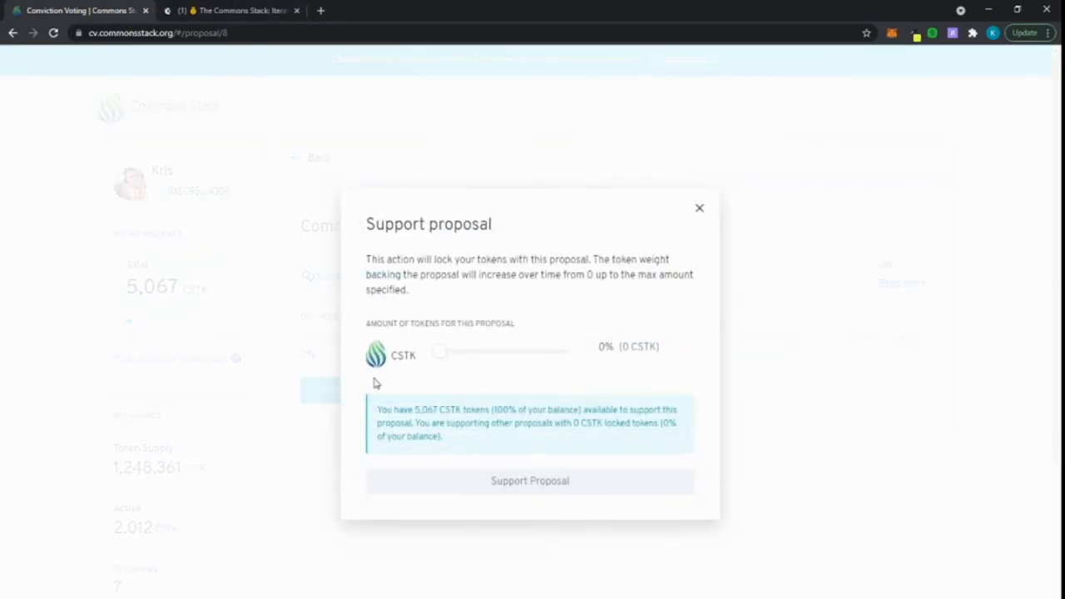
Step: Settle the support slider at 20% (1,013 CSTK) and approve the support transaction
drag(440, 351, 445, 351)
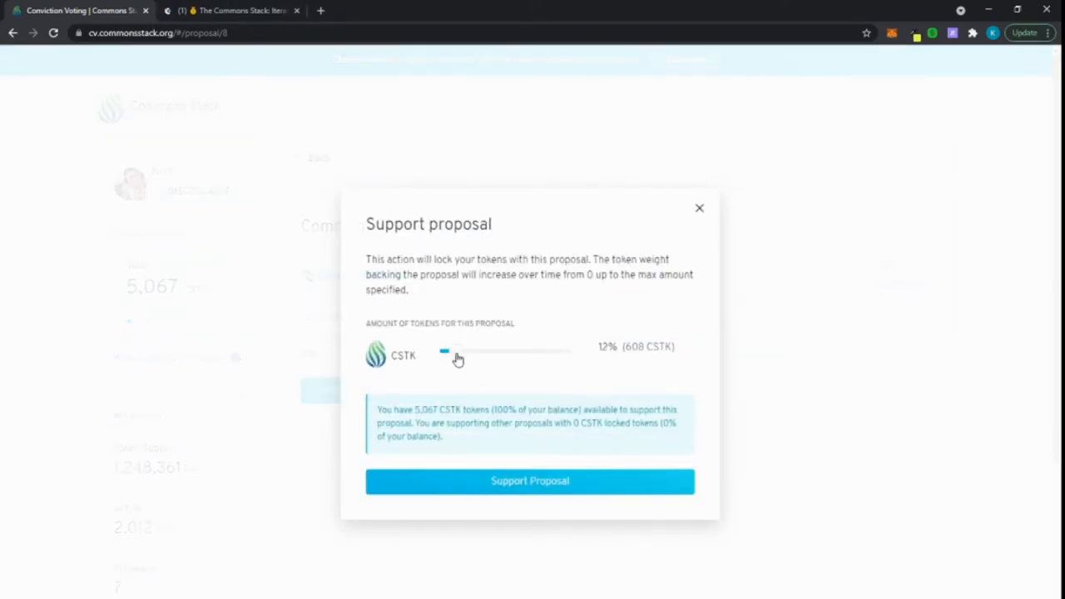
drag(458, 351, 443, 352)
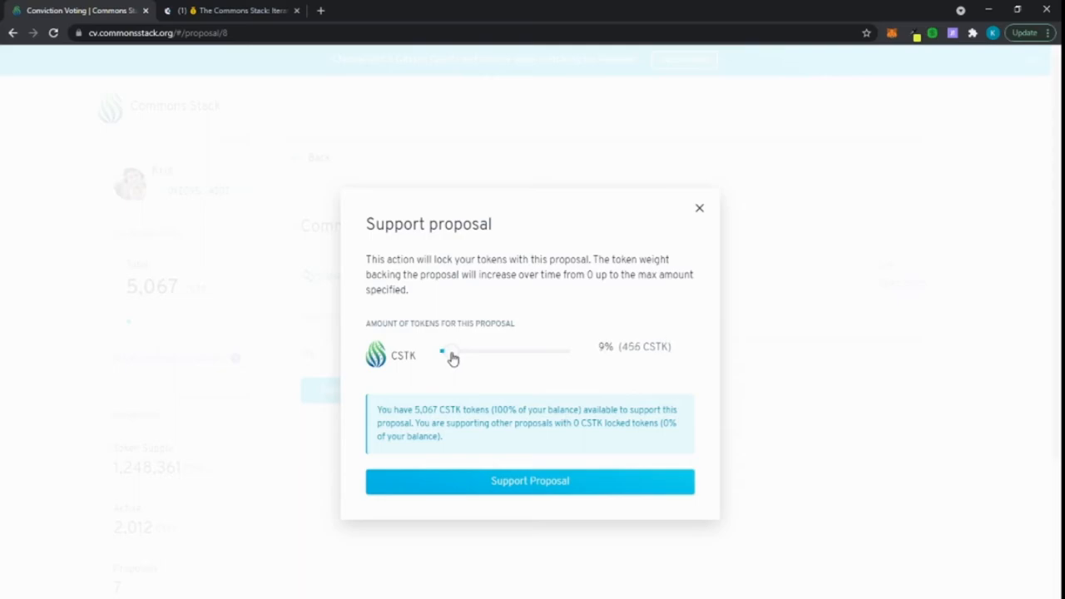
drag(442, 351, 572, 351)
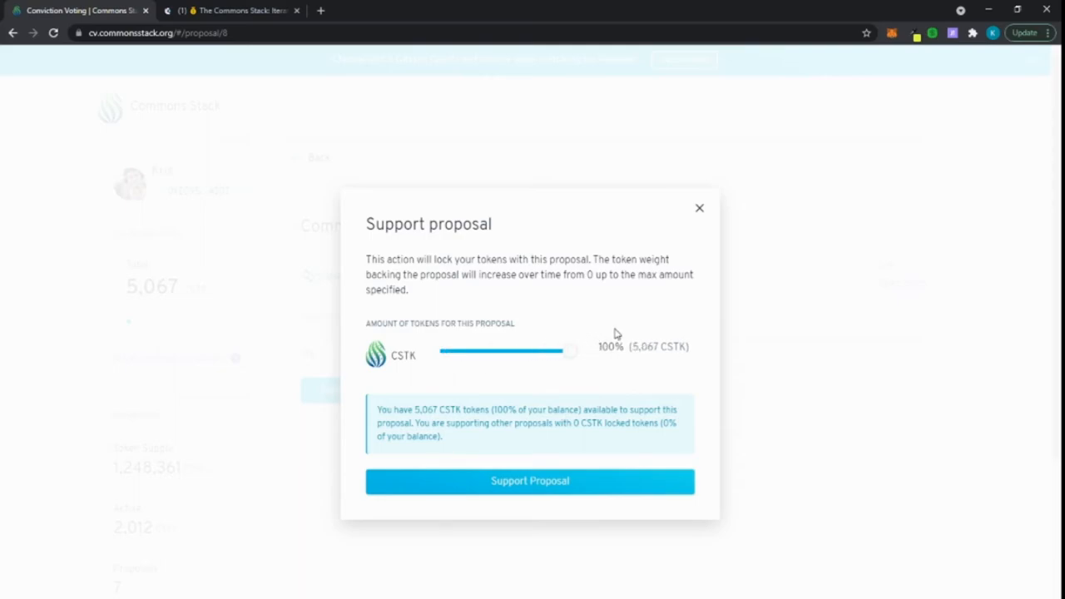
drag(570, 352, 495, 352)
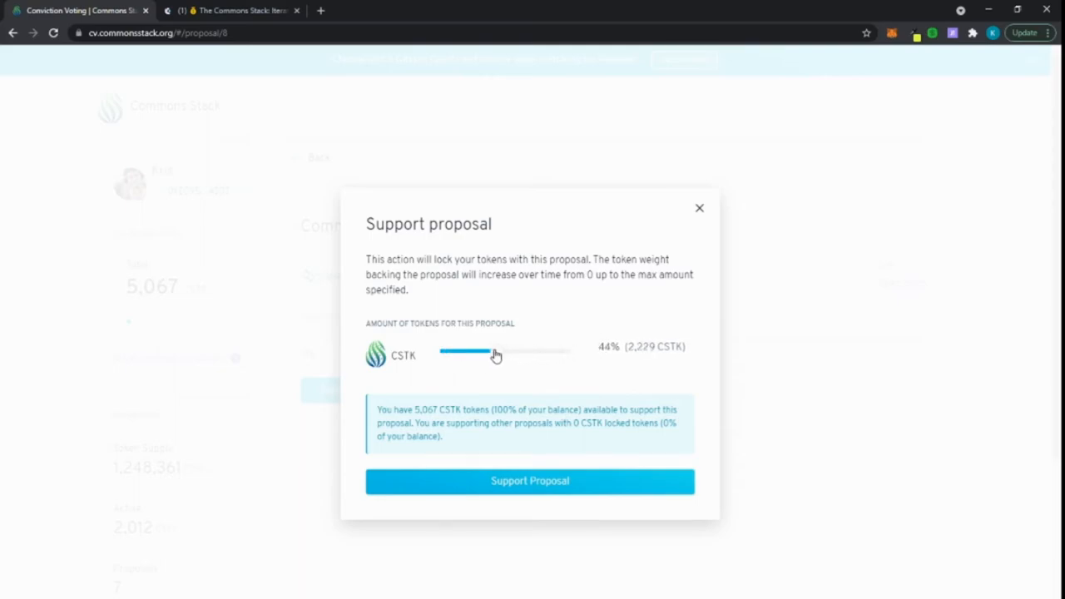
drag(496, 355, 508, 355)
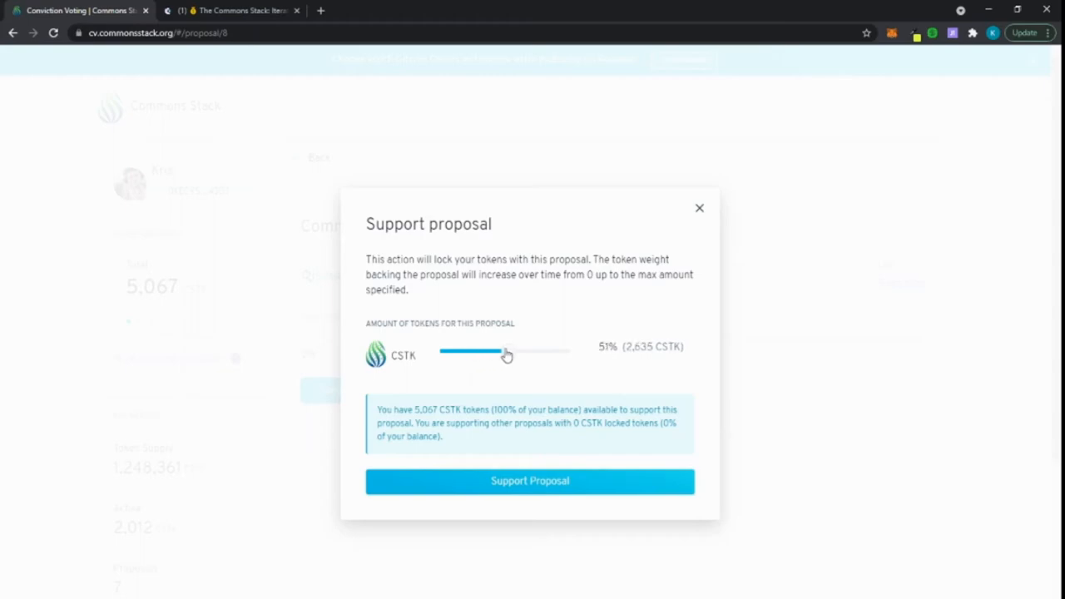
drag(506, 356, 460, 352)
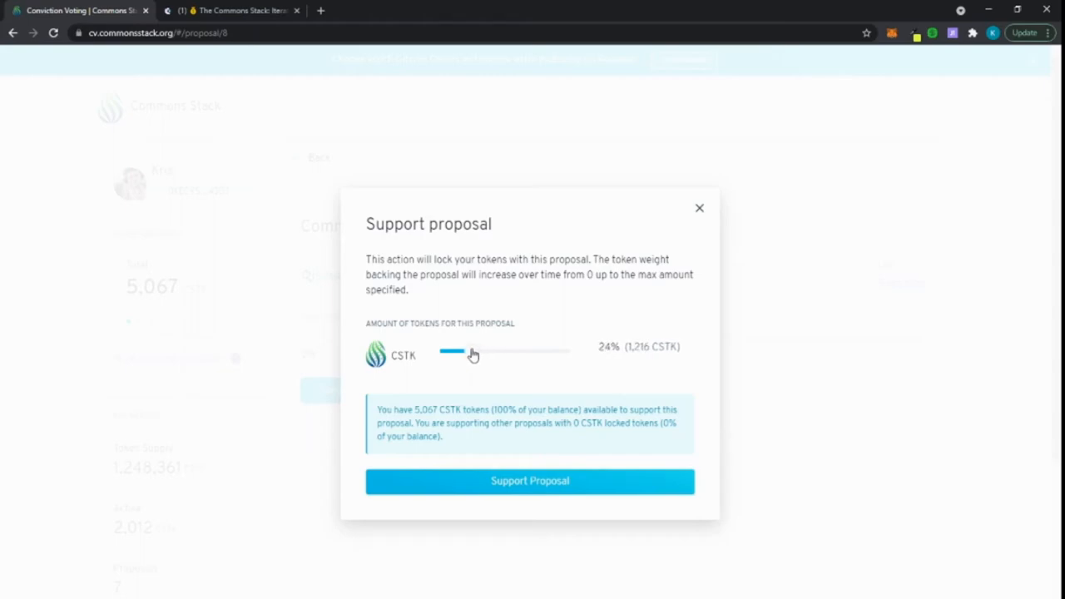
drag(461, 351, 449, 351)
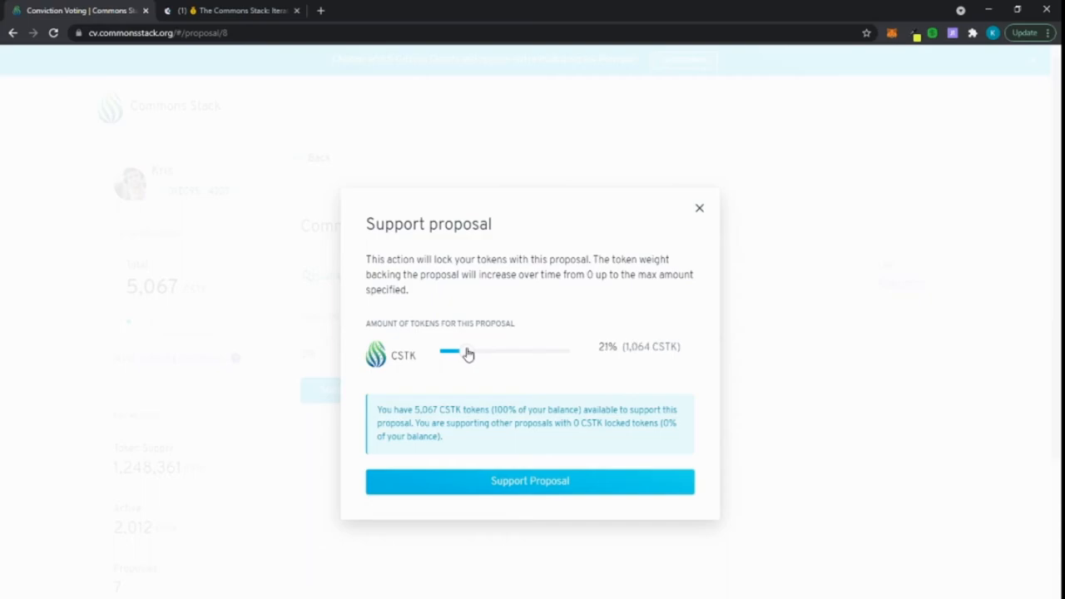
drag(469, 351, 466, 352)
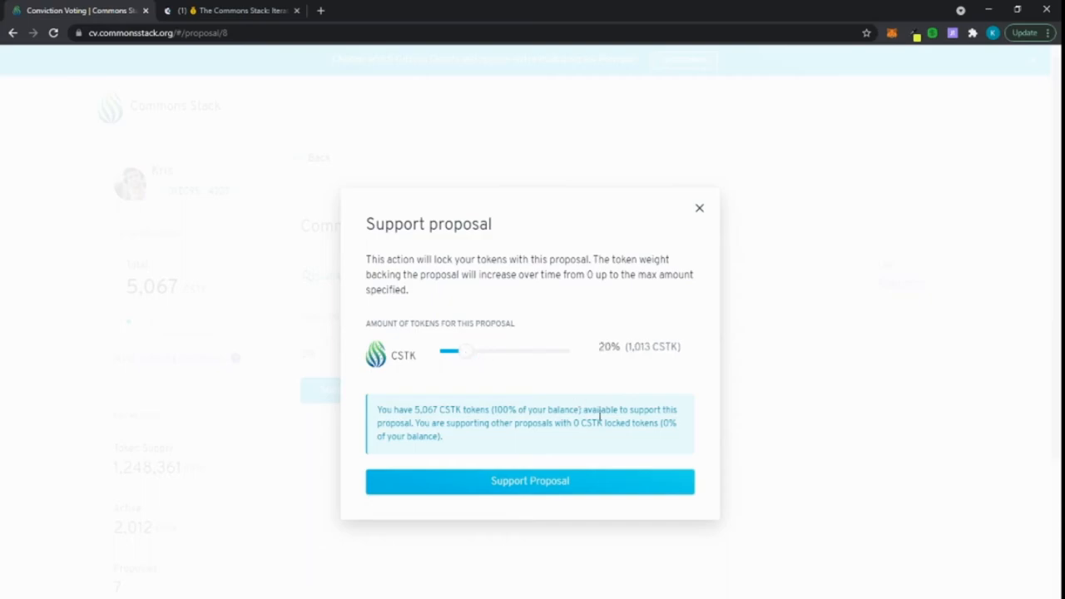
mouse_move(574, 400)
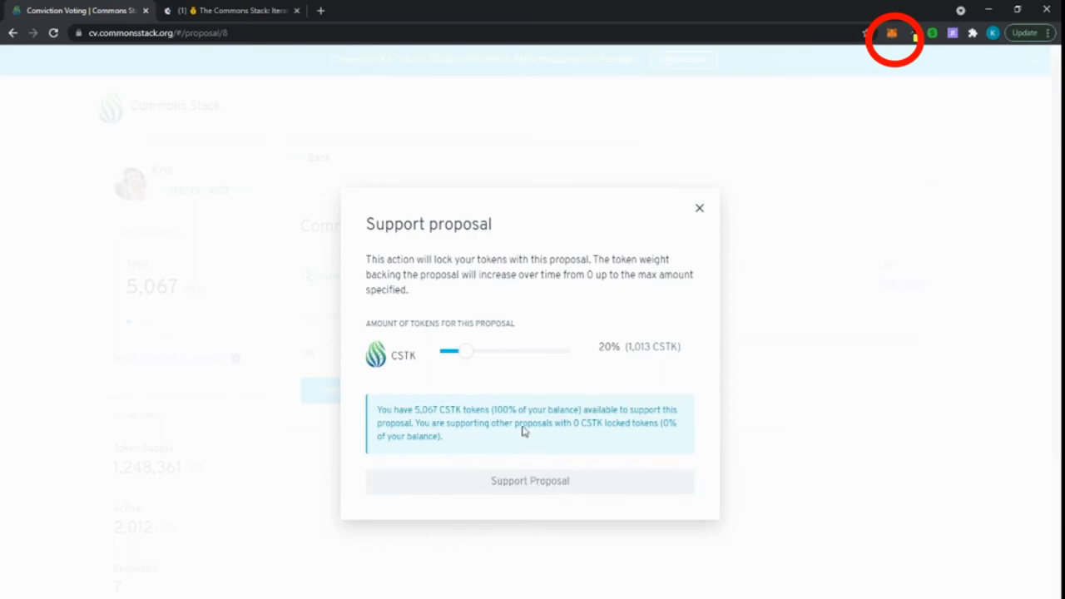
mouse_move(931, 302)
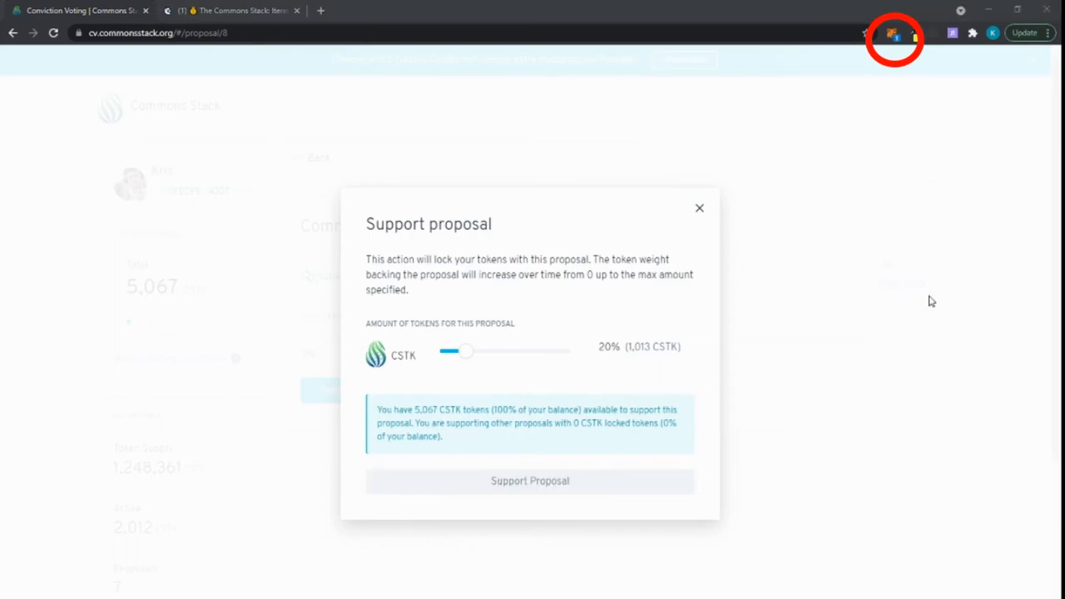
mouse_move(1008, 370)
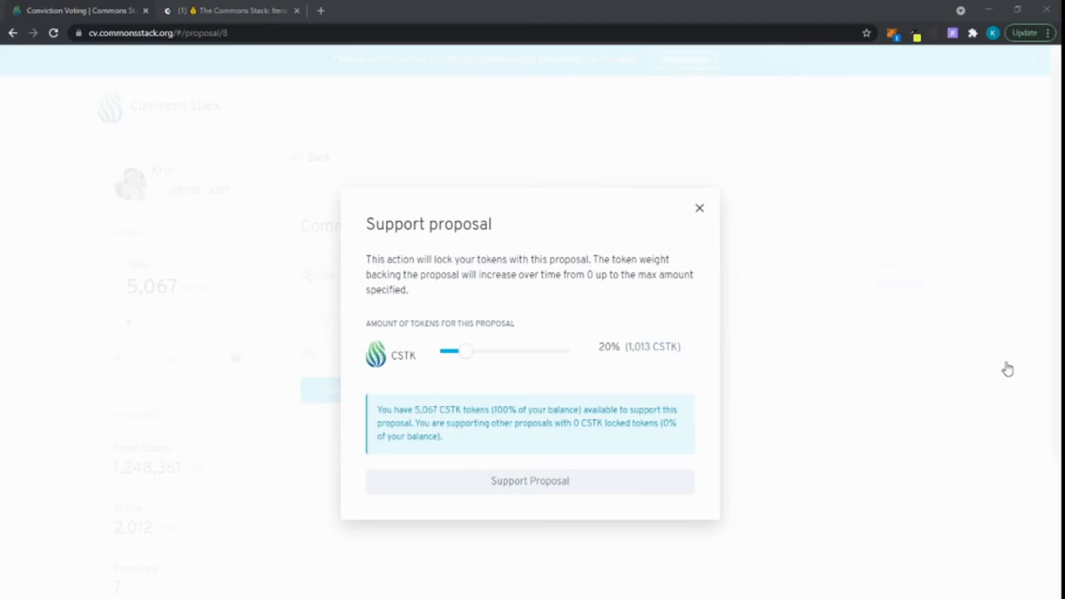
click(700, 207)
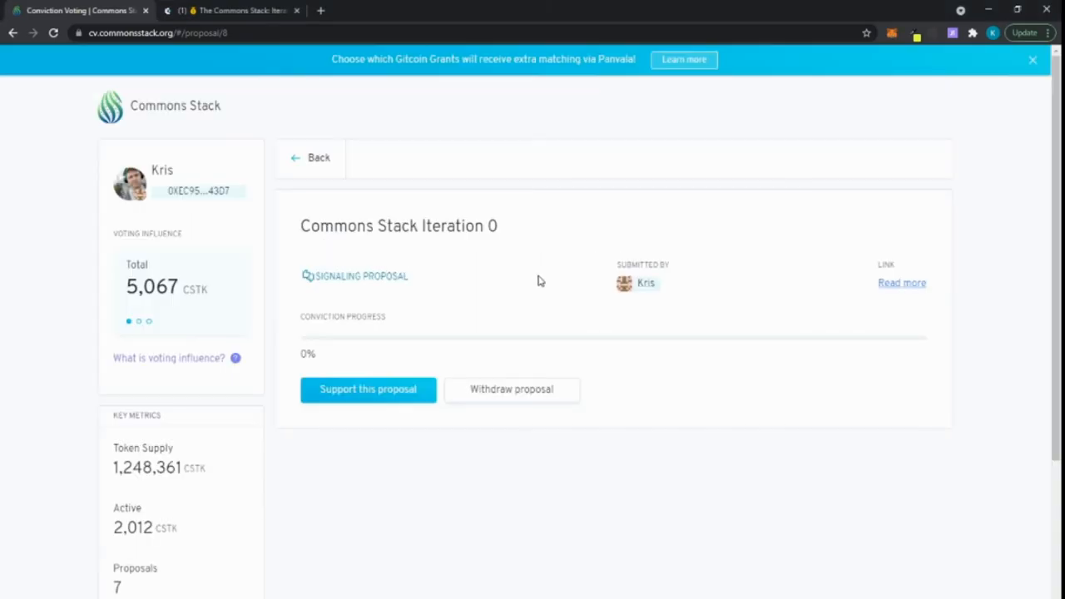
Step: Dismiss the success message and reopen the support dialog at 20% via Change support
click(368, 388)
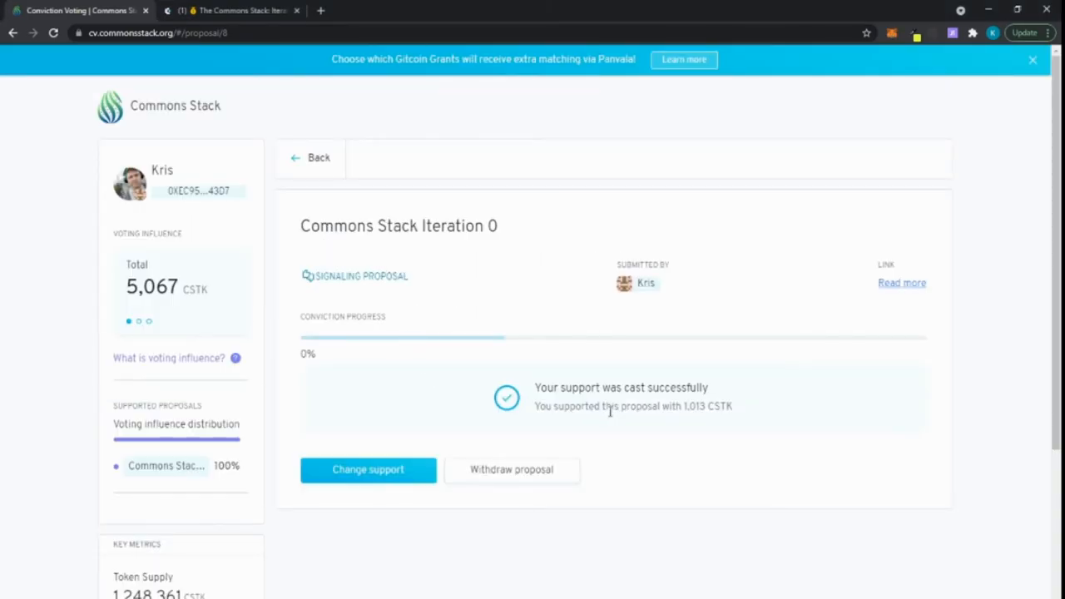
mouse_move(679, 442)
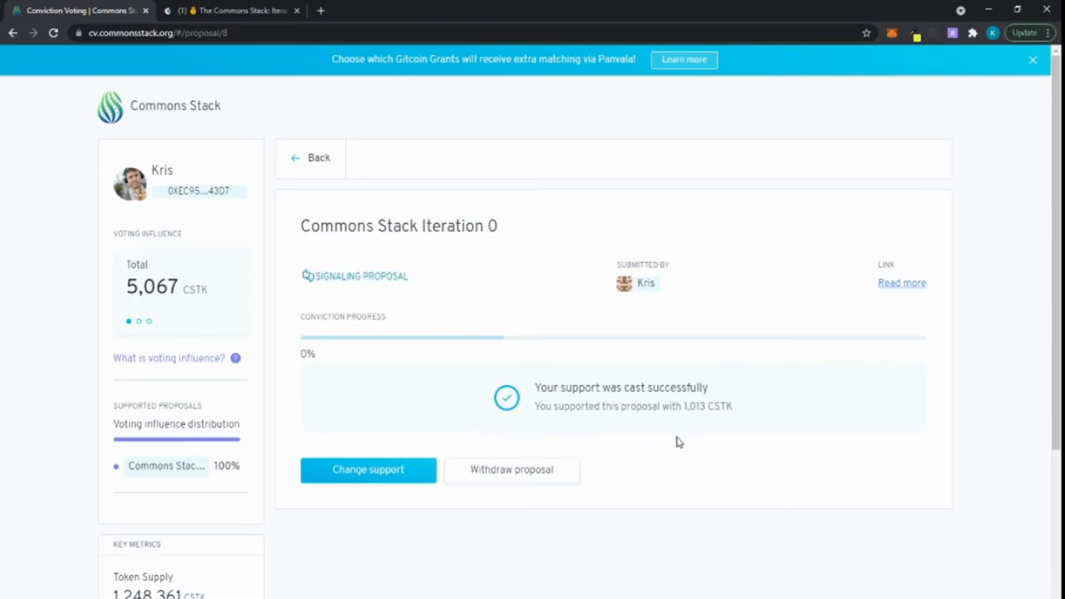
mouse_move(494, 481)
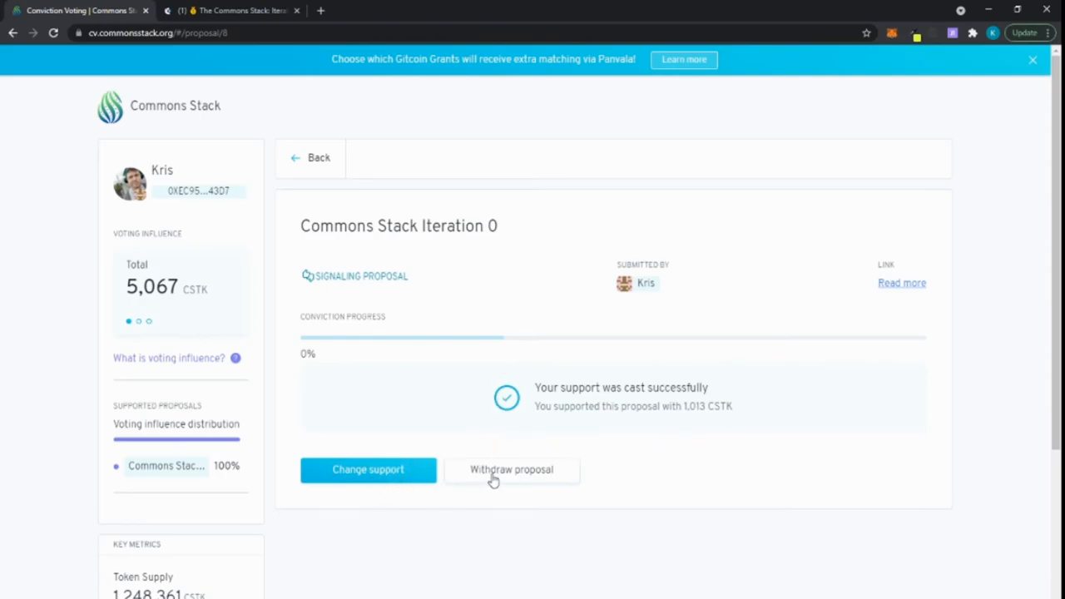
mouse_move(503, 448)
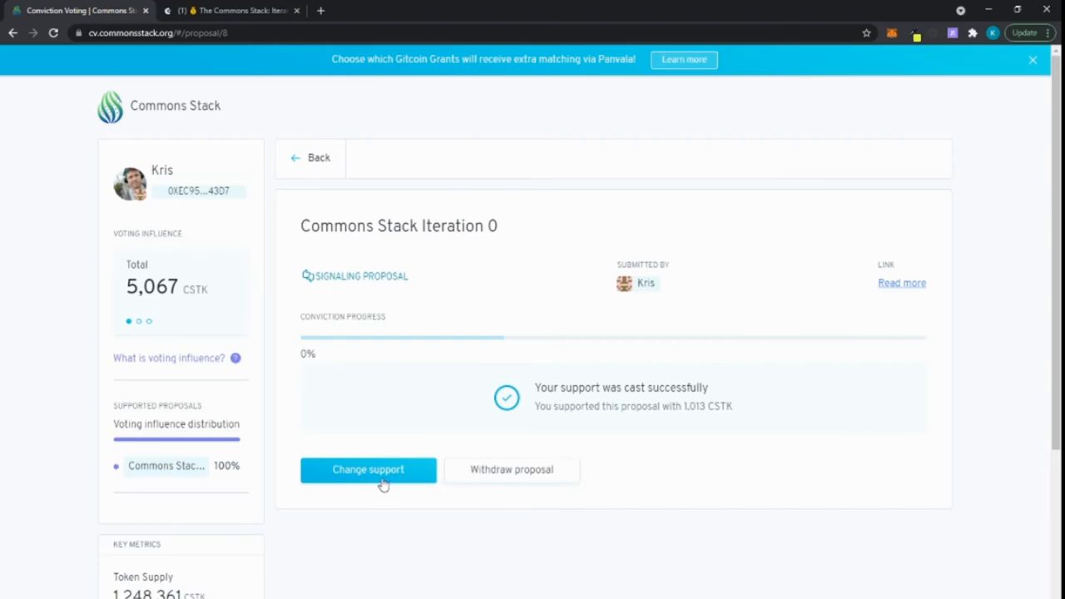
mouse_move(389, 489)
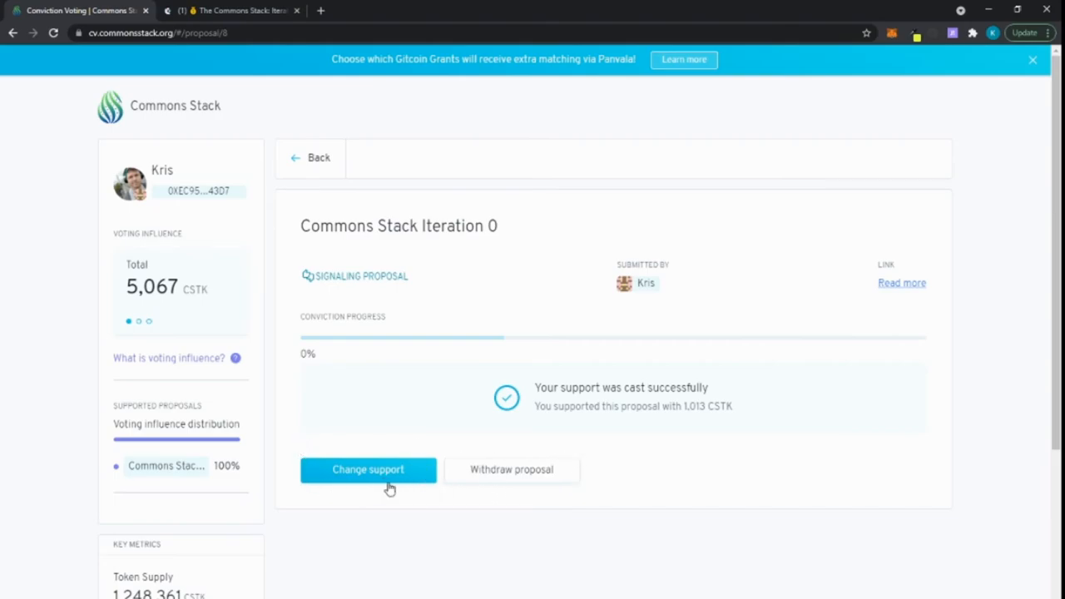
click(368, 469)
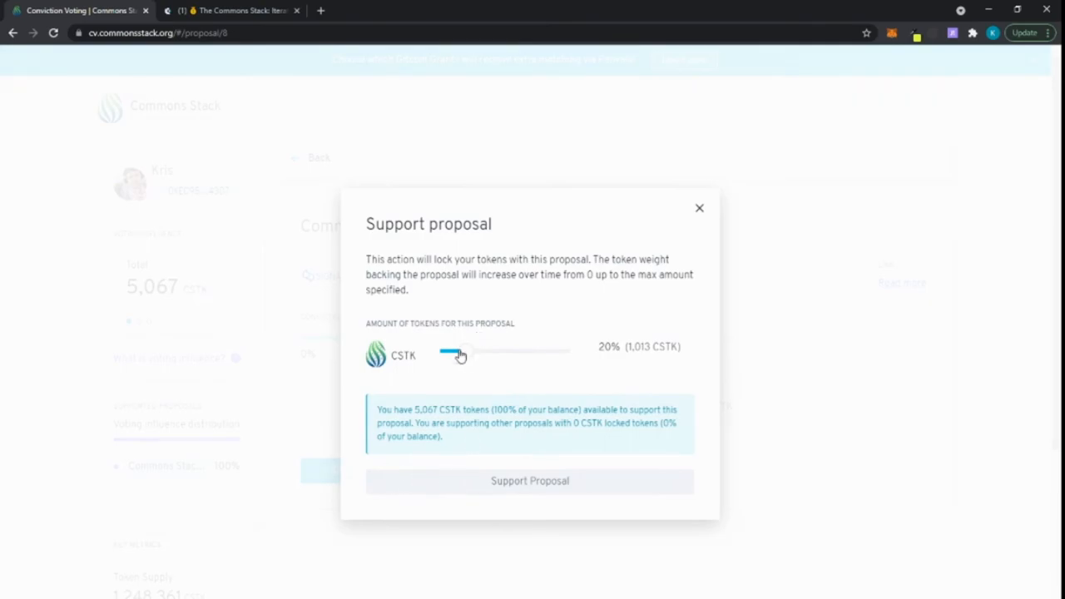
Step: Try raising support to 46% and 57%, then close the dialog, keeping 1,013 CSTK
drag(459, 355, 500, 355)
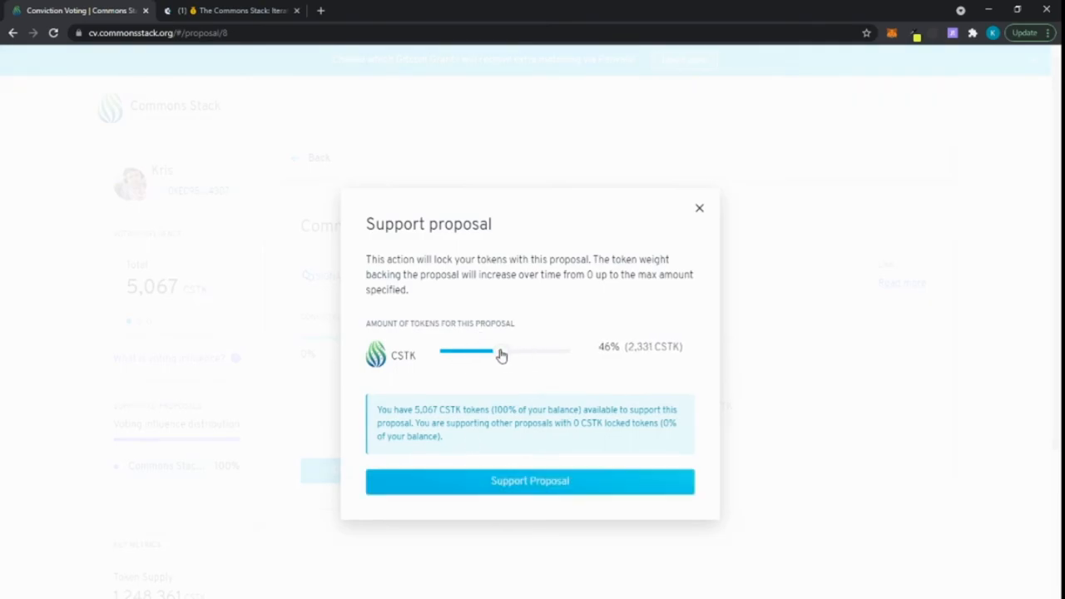
drag(491, 352, 513, 351)
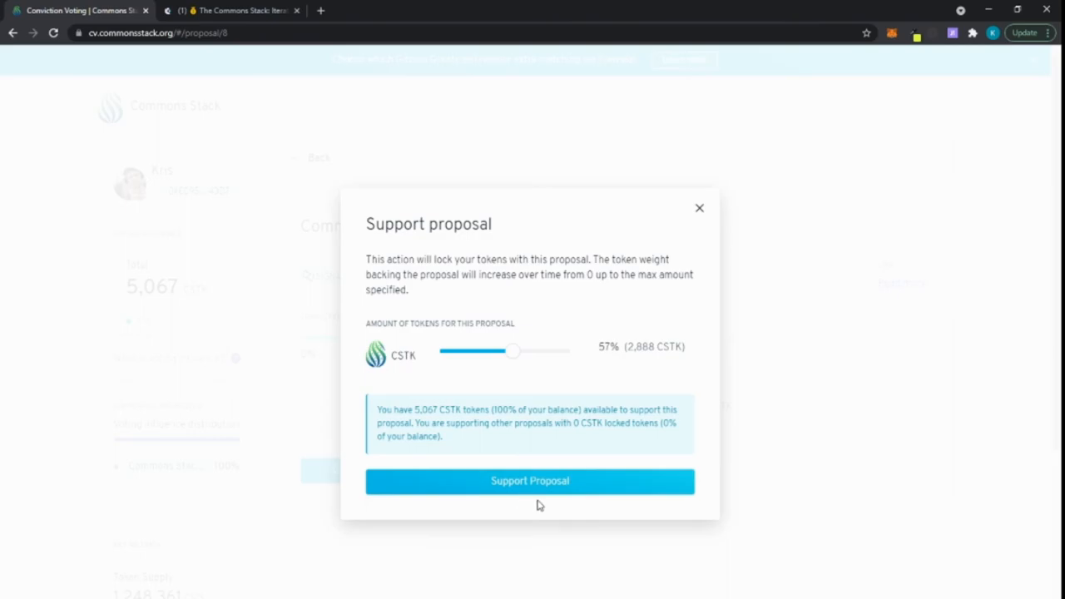
click(530, 481)
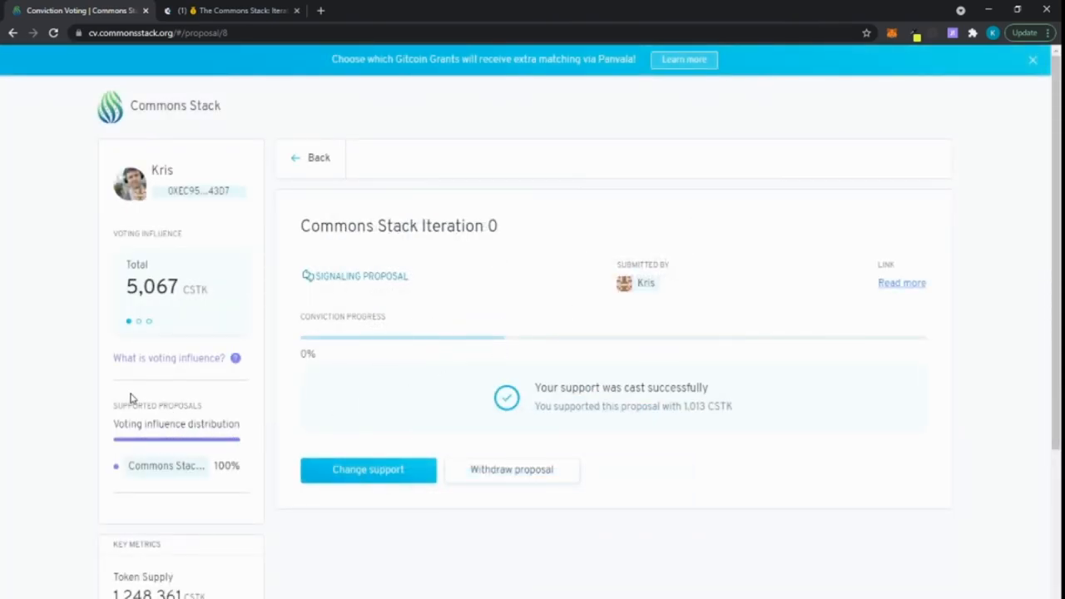
mouse_move(256, 402)
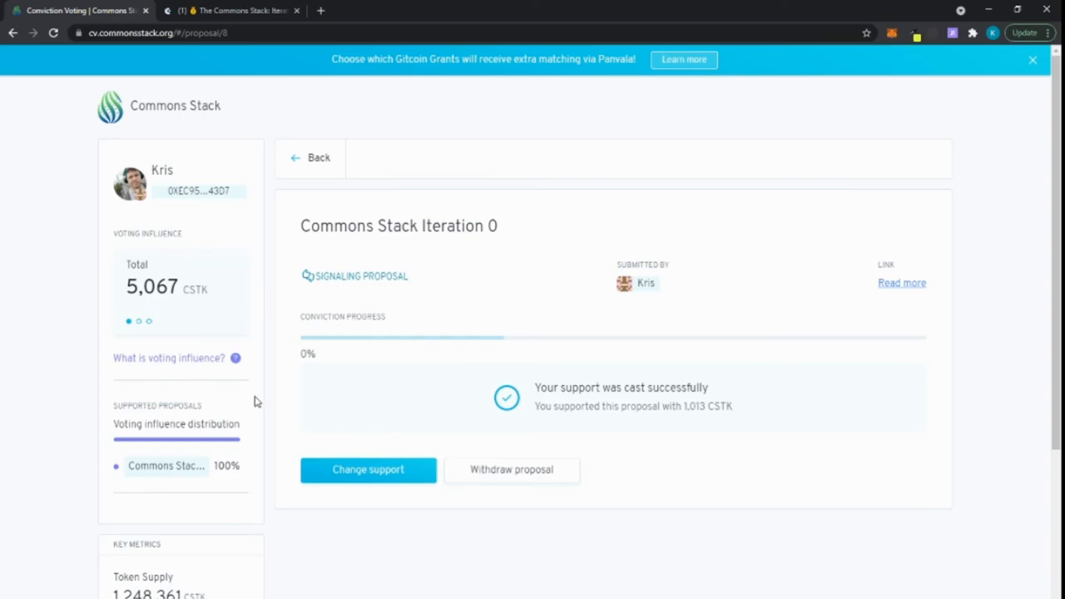
mouse_move(491, 118)
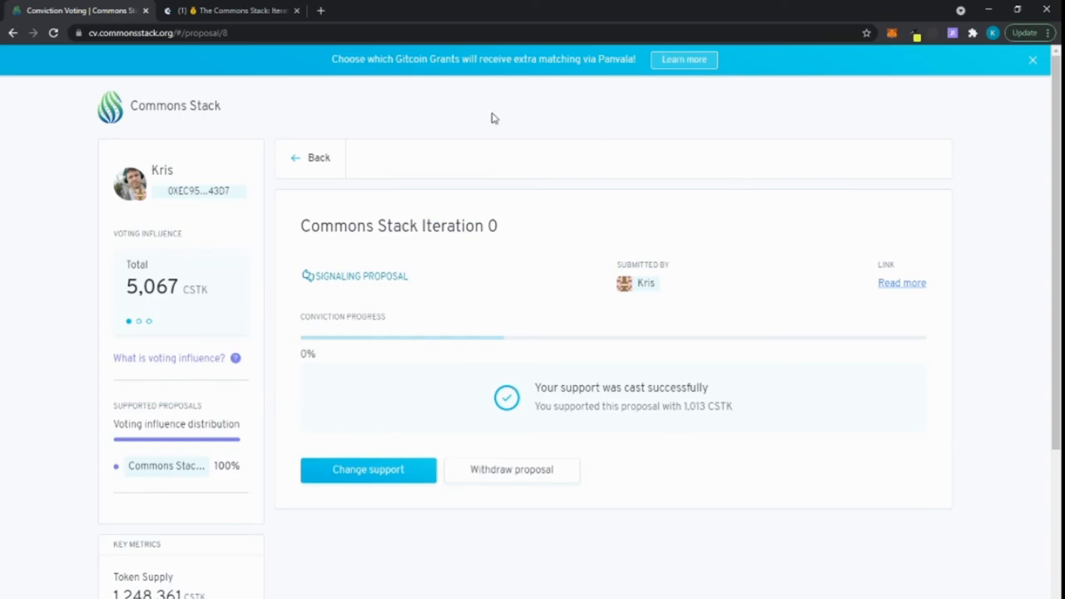